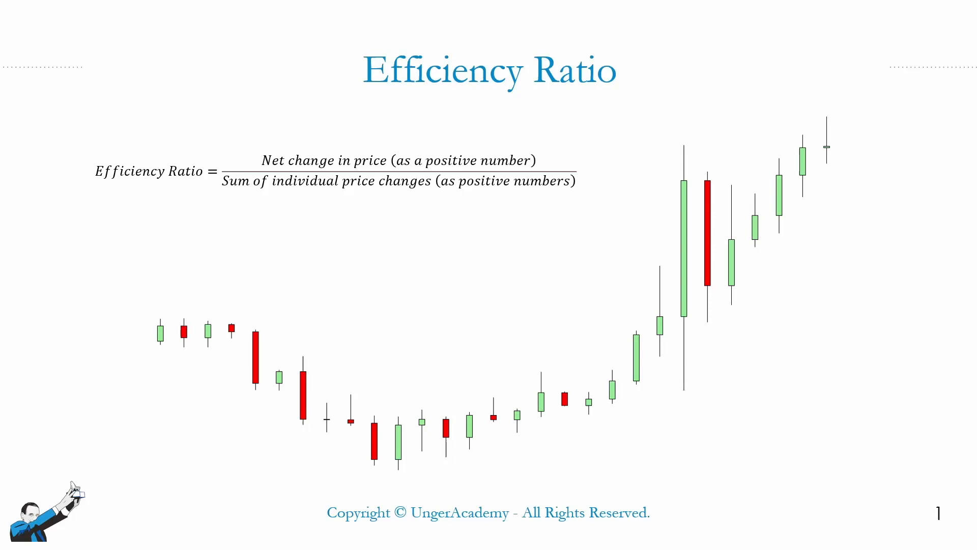
Bring up the BTCUSDT 15-minute chart with its EffRatio sub-pane in MultiCharts64.
click(857, 441)
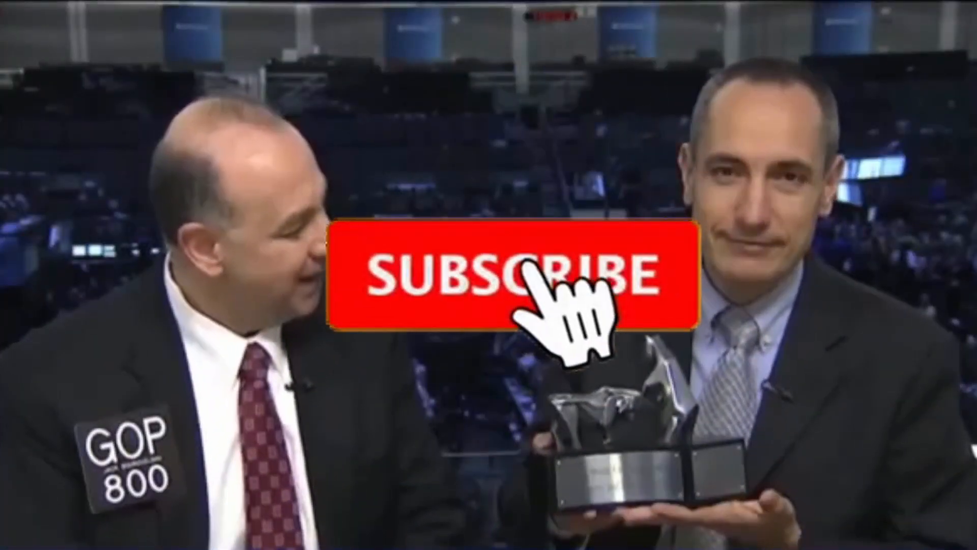
click(537, 286)
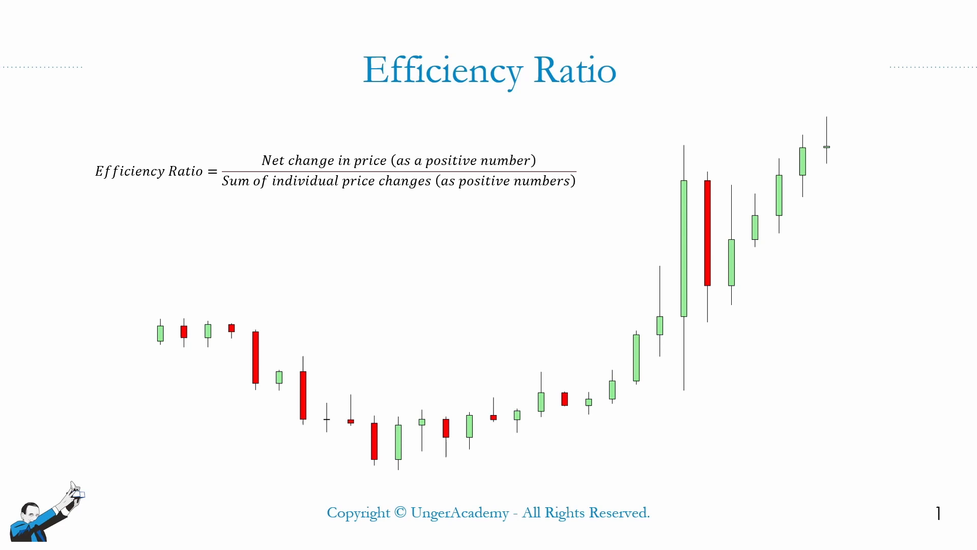
mouse_move(189, 192)
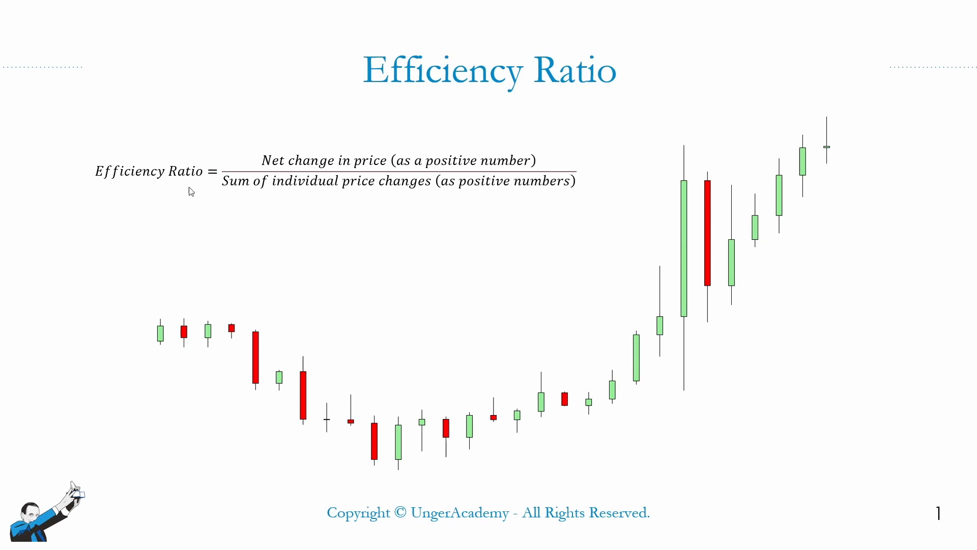
mouse_move(251, 184)
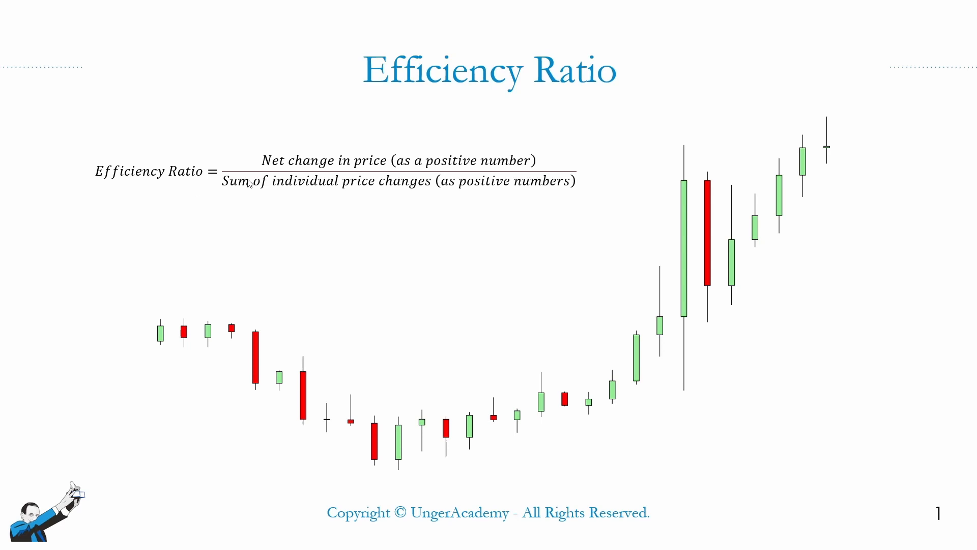
mouse_move(289, 168)
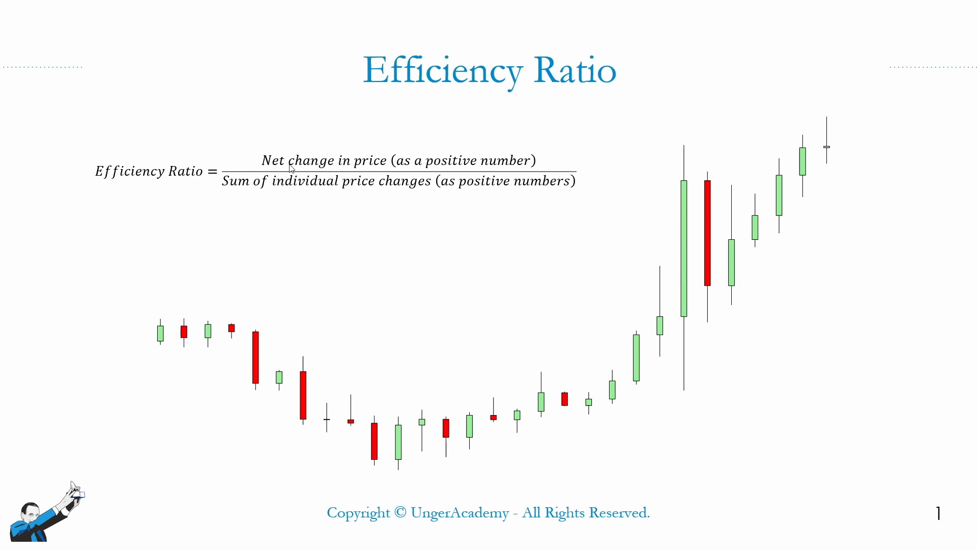
mouse_move(393, 163)
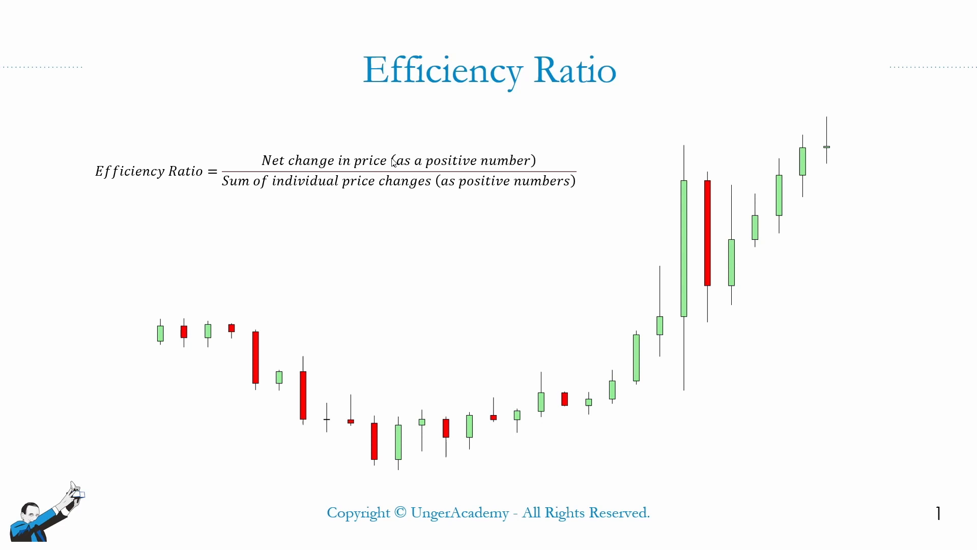
mouse_move(542, 161)
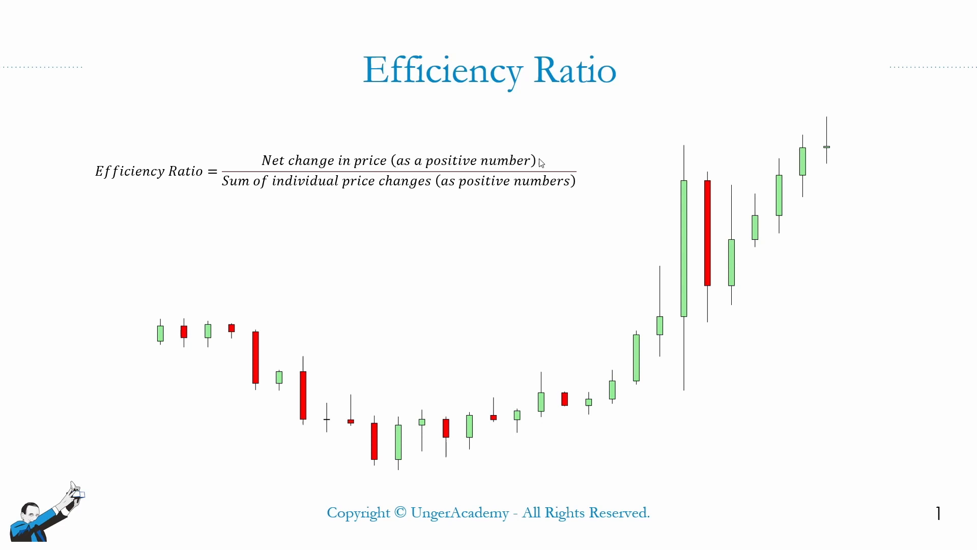
mouse_move(405, 432)
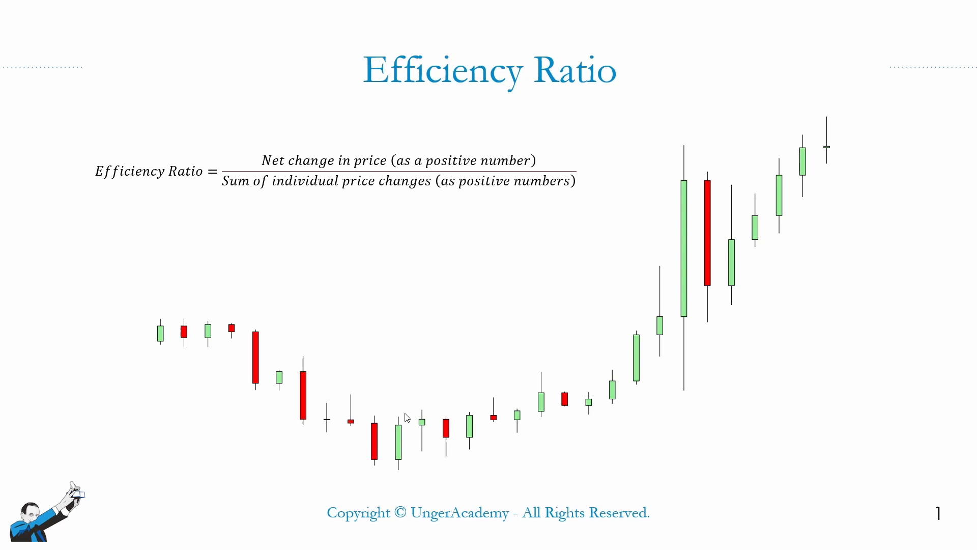
mouse_move(783, 178)
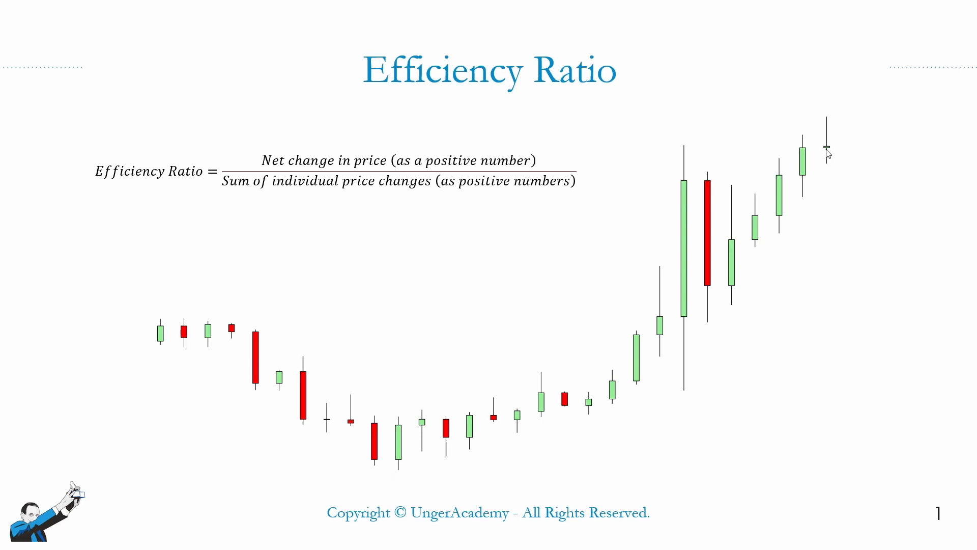
mouse_move(831, 148)
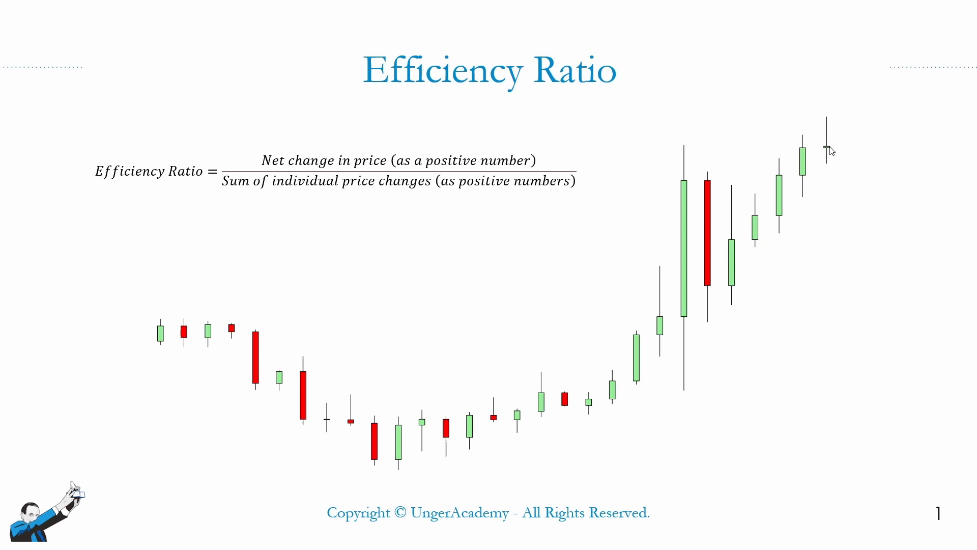
mouse_move(401, 476)
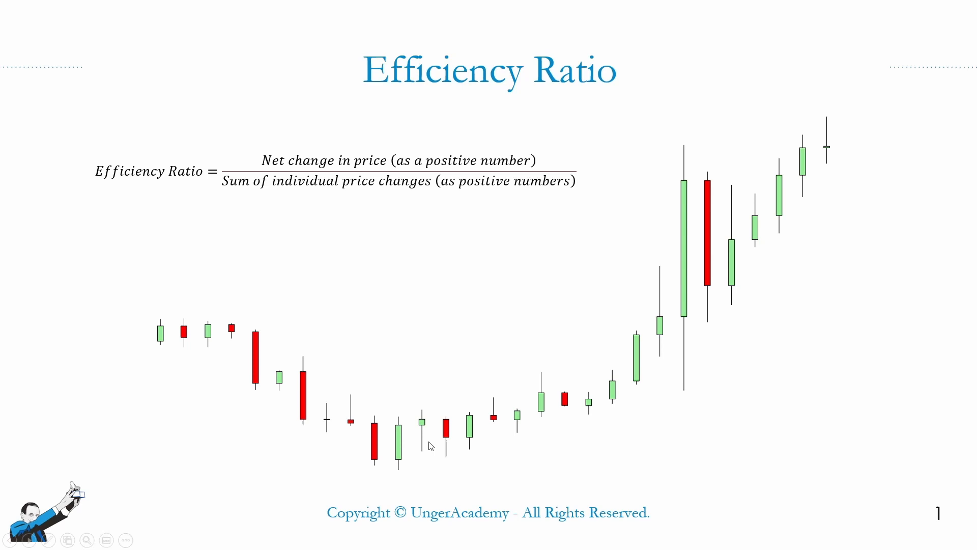
mouse_move(522, 425)
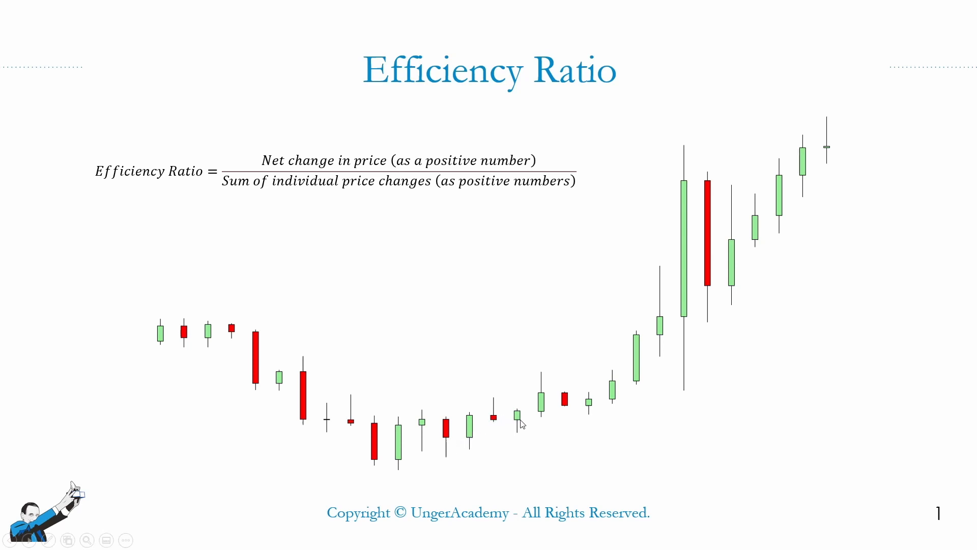
mouse_move(617, 395)
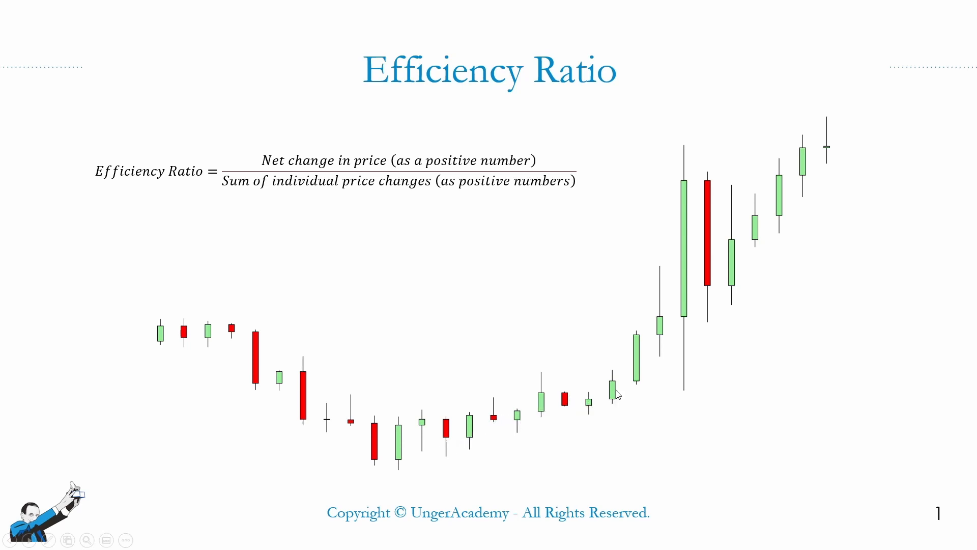
mouse_move(755, 242)
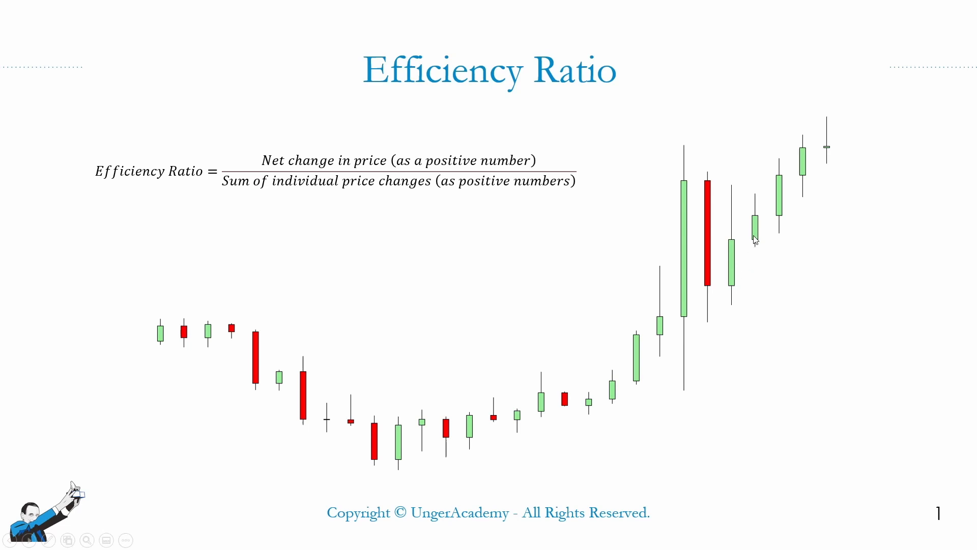
mouse_move(833, 161)
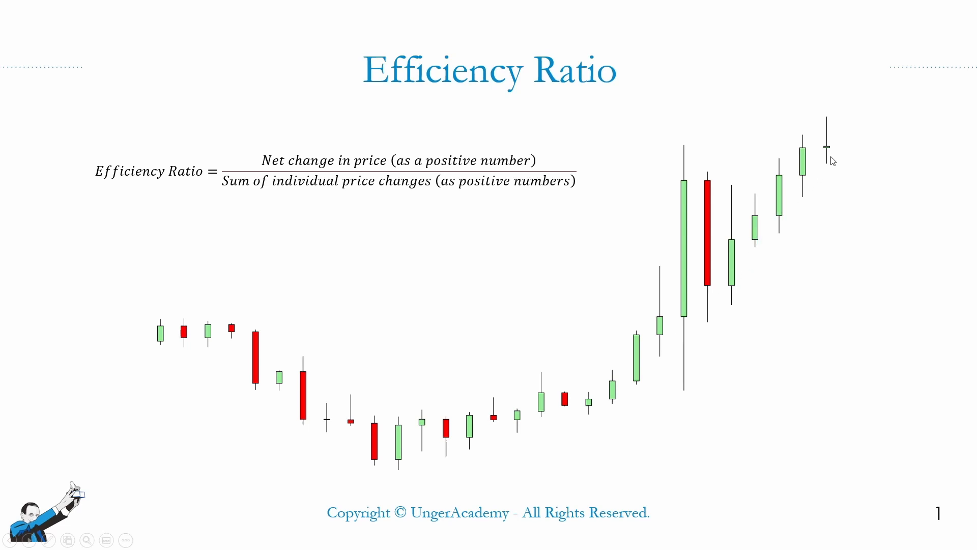
mouse_move(407, 460)
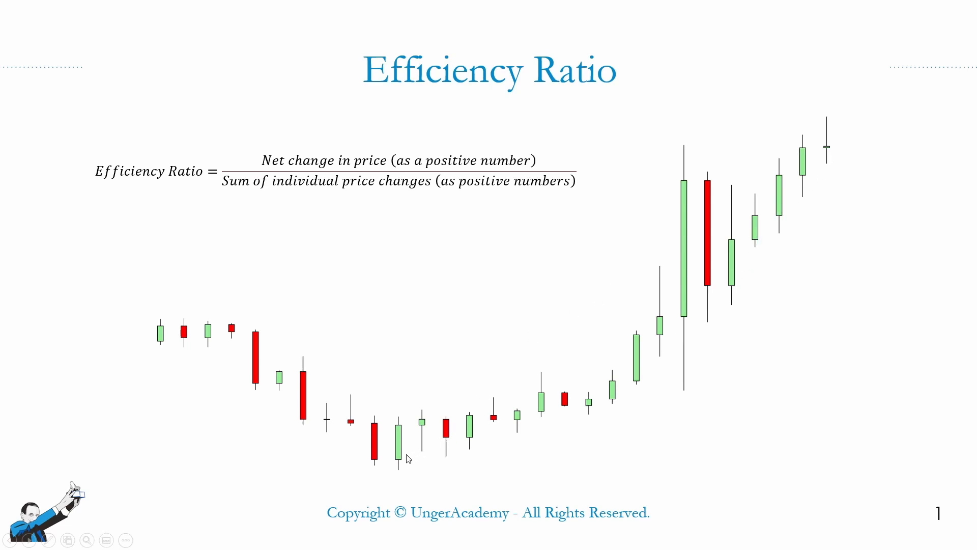
mouse_move(403, 442)
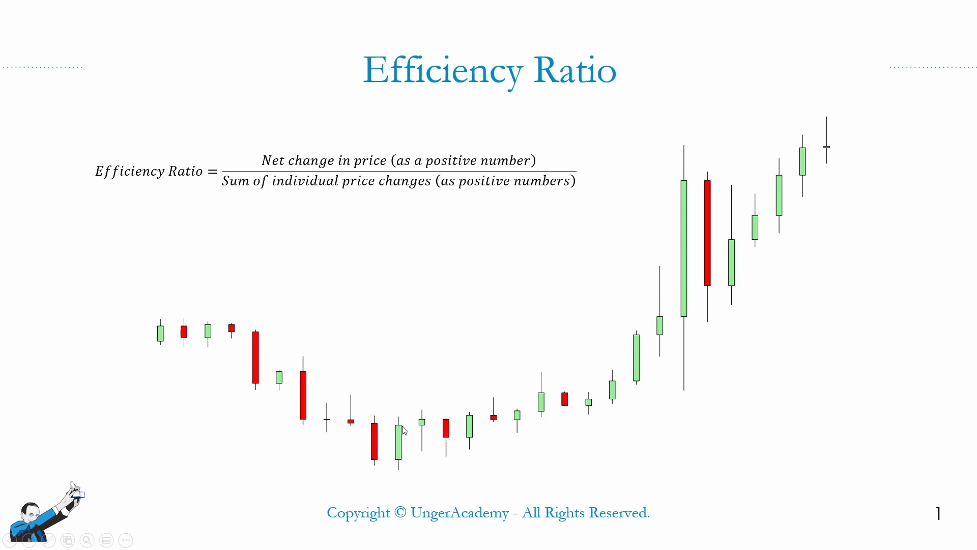
mouse_move(832, 149)
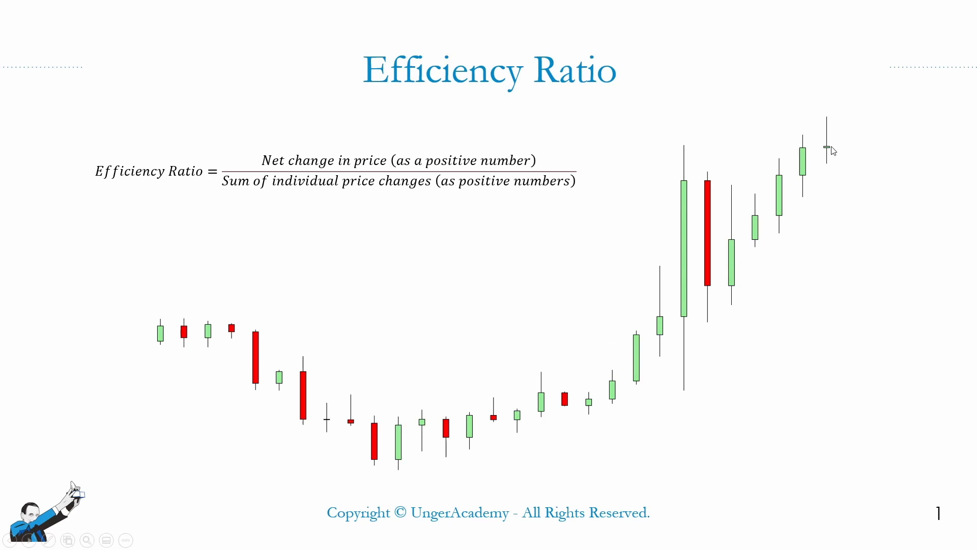
mouse_move(477, 441)
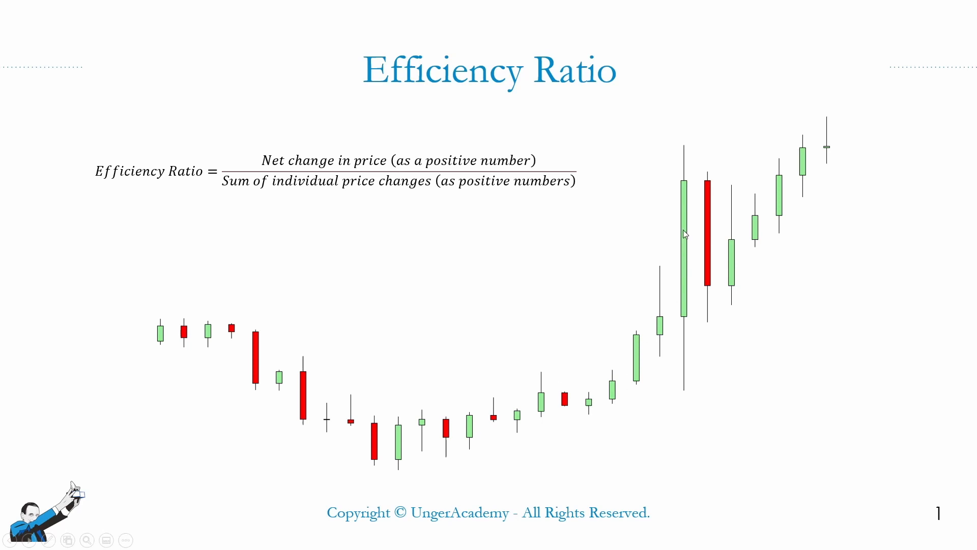
mouse_move(735, 263)
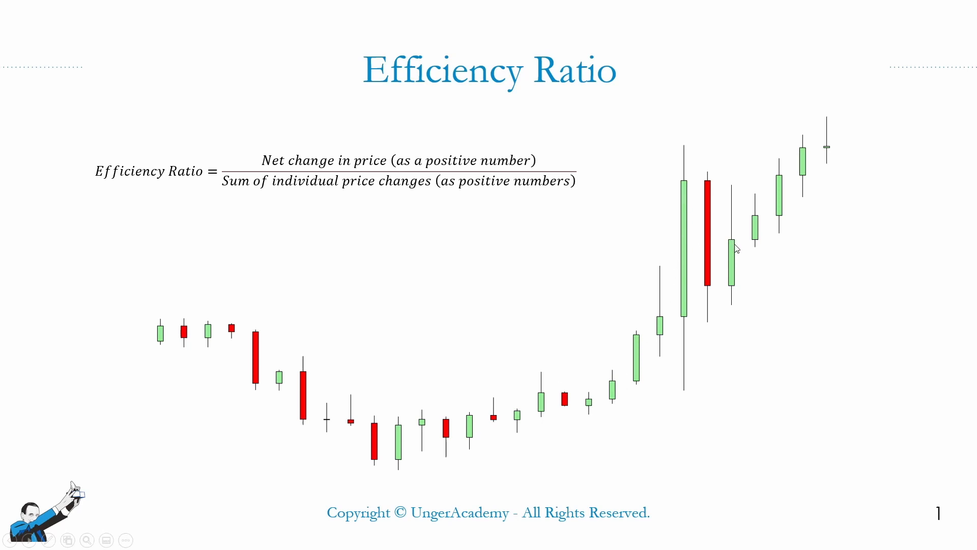
mouse_move(833, 151)
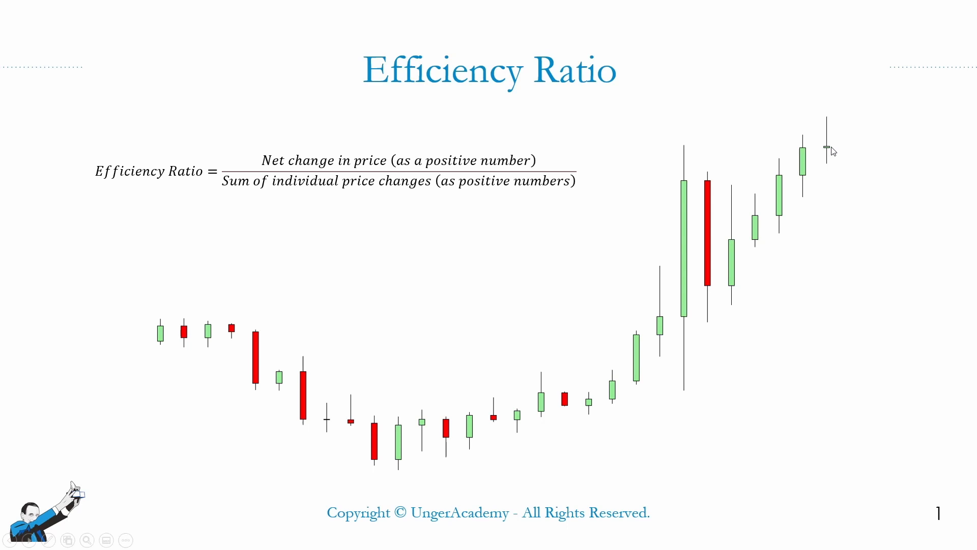
mouse_move(837, 148)
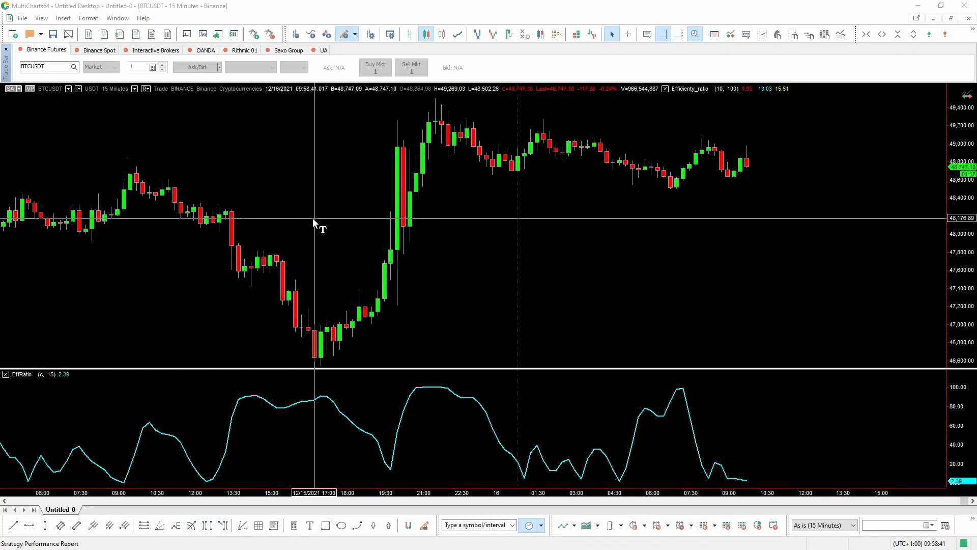
mouse_move(332, 347)
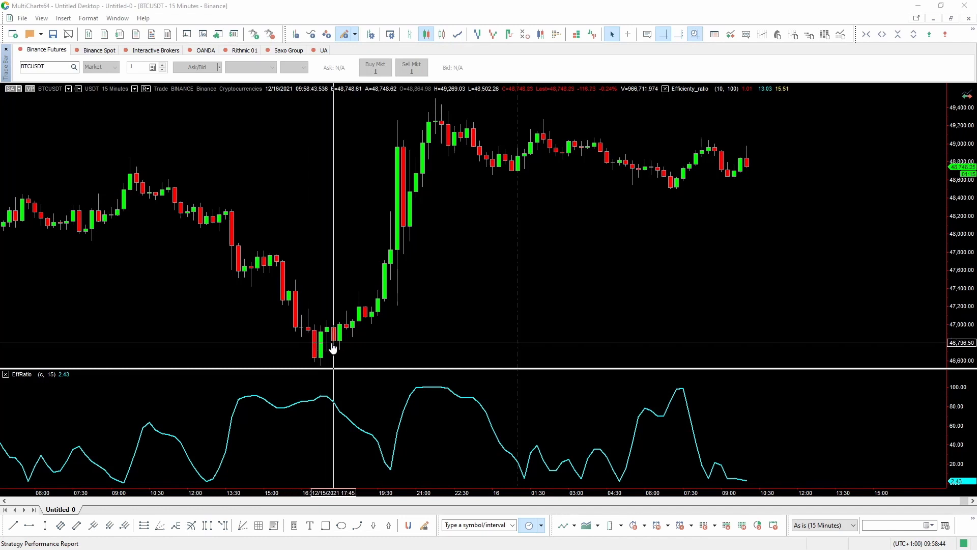
mouse_move(323, 350)
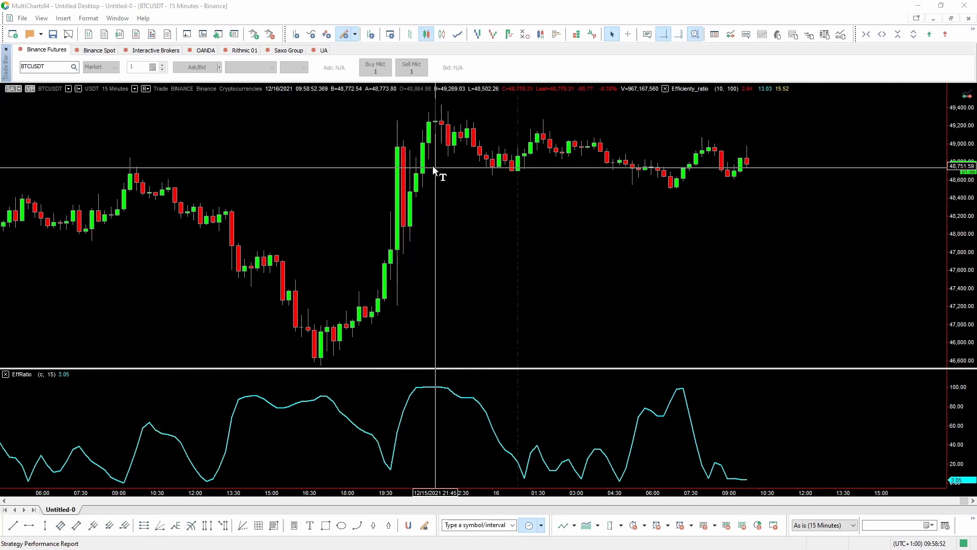
mouse_move(397, 357)
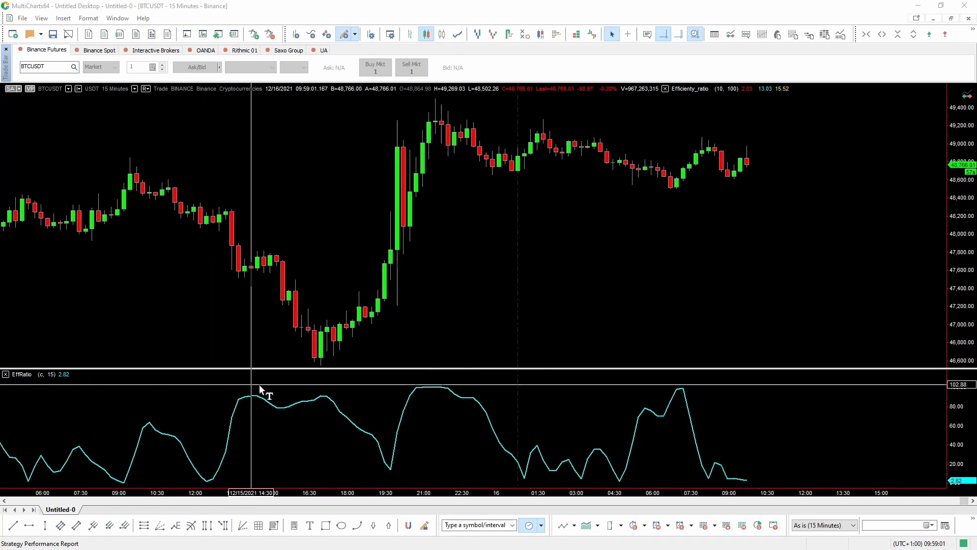
mouse_move(464, 289)
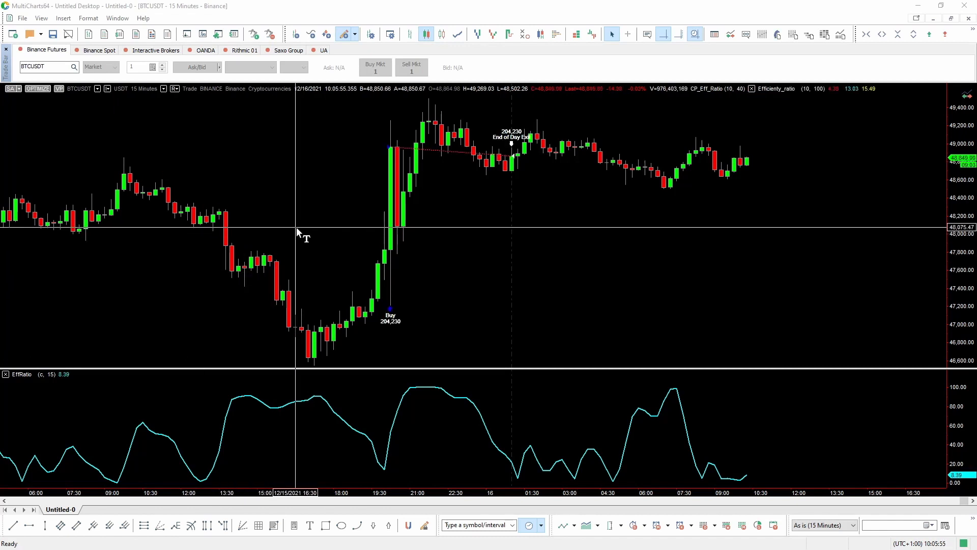
mouse_move(378, 325)
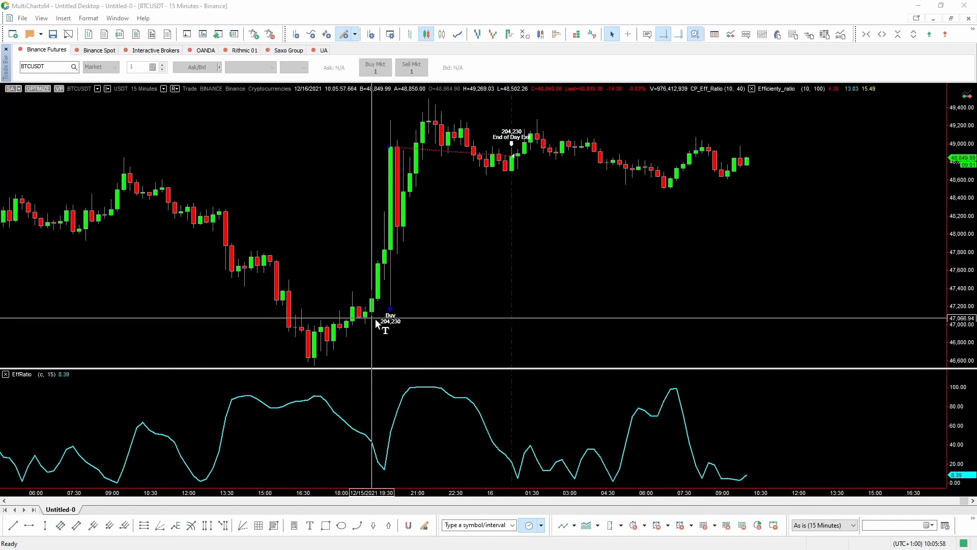
Open the CP_Eff_Ratio signal's PowerLanguage source from the Buy marker's context menu.
right_click(389, 311)
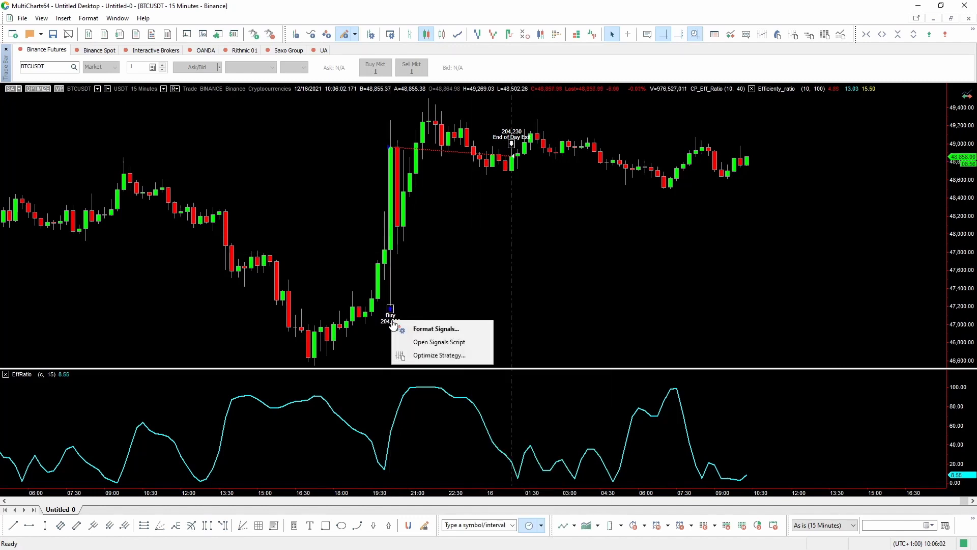
click(439, 342)
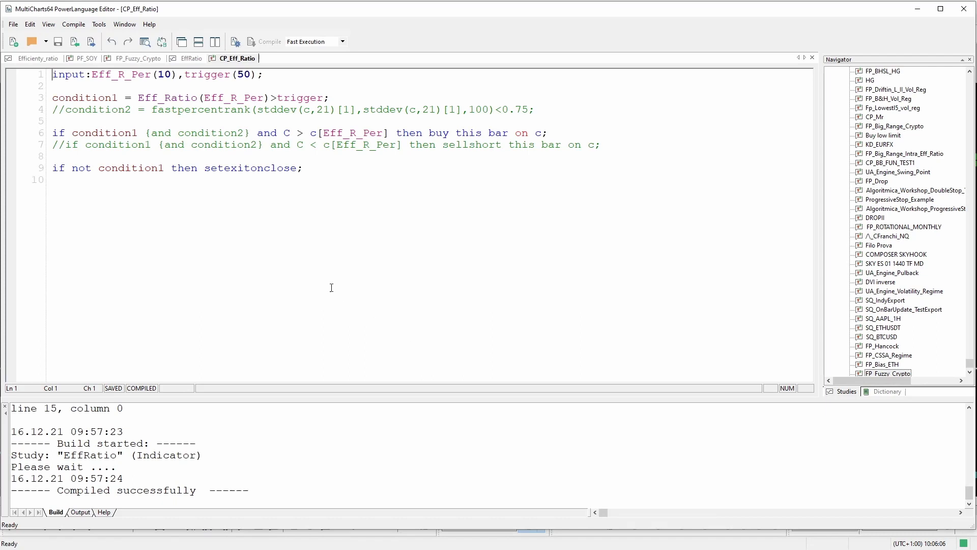
mouse_move(328, 285)
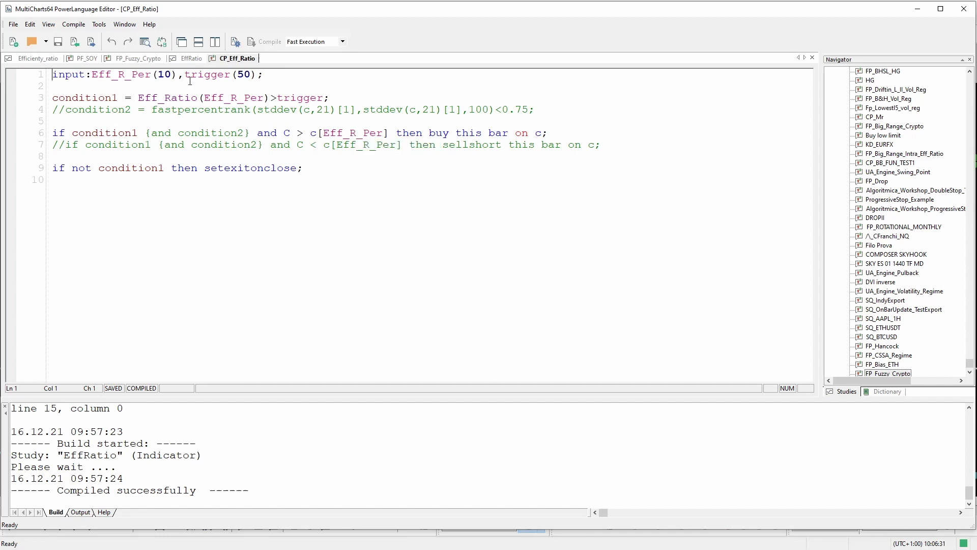
mouse_move(433, 131)
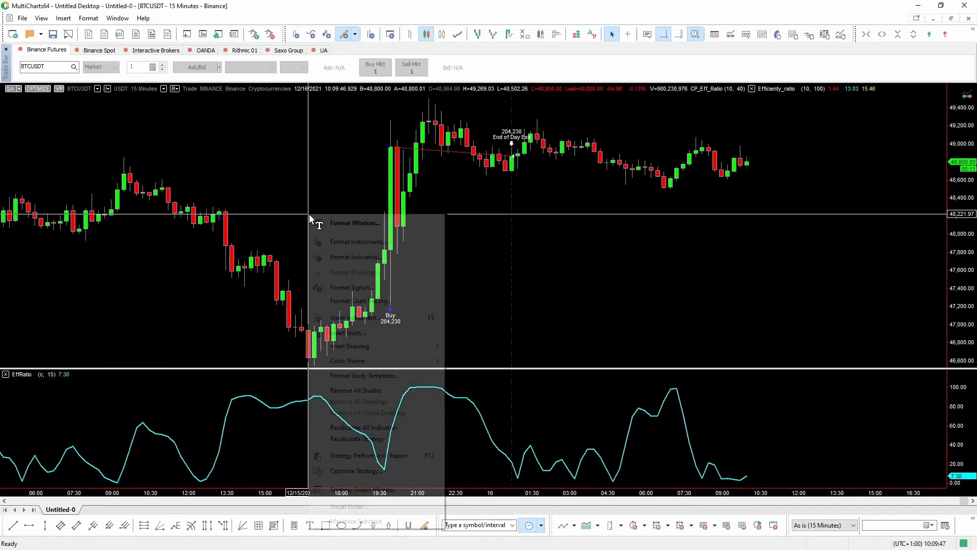
Check the CP_Eff_Ratio inputs 10 and 40 in Format Window and bring up the BTCUSDT performance report.
click(351, 287)
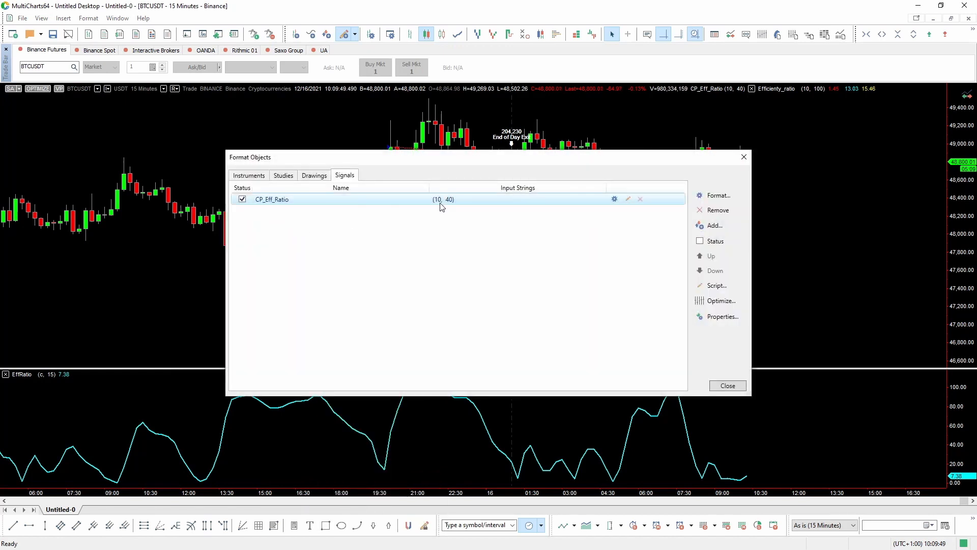
mouse_move(438, 205)
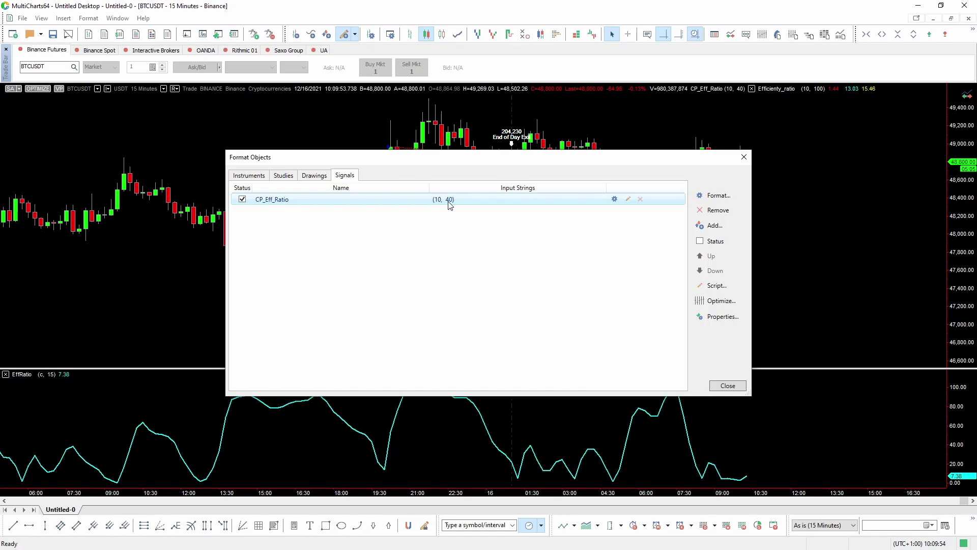
click(727, 385)
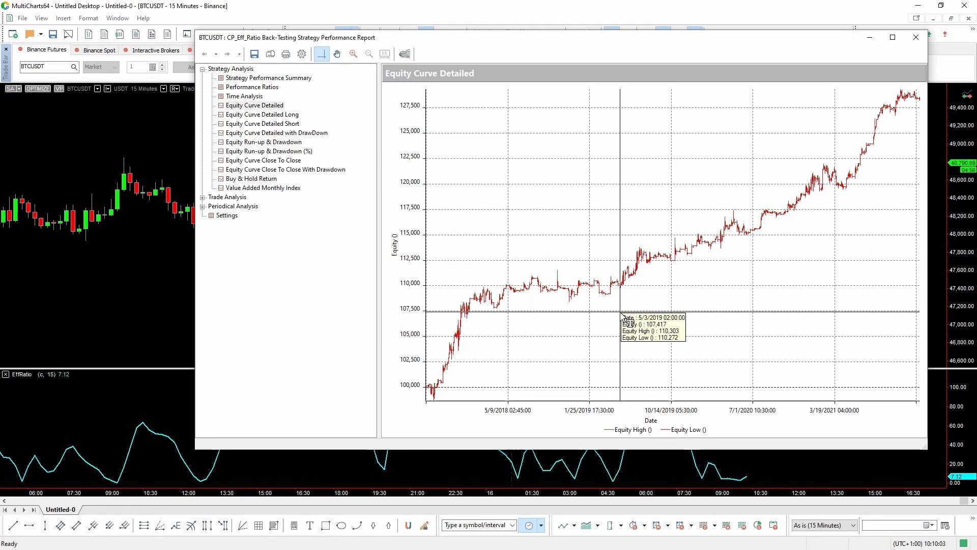
mouse_move(407, 278)
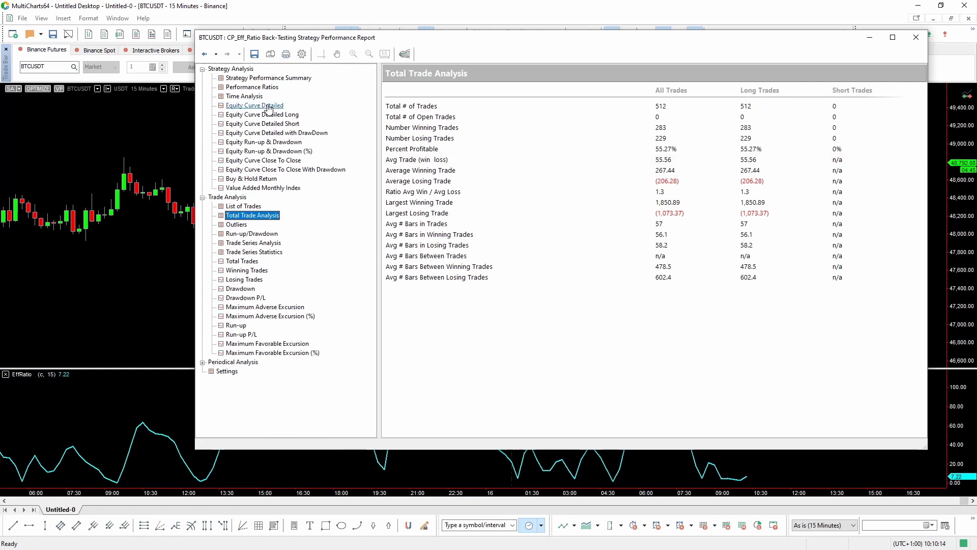
click(255, 105)
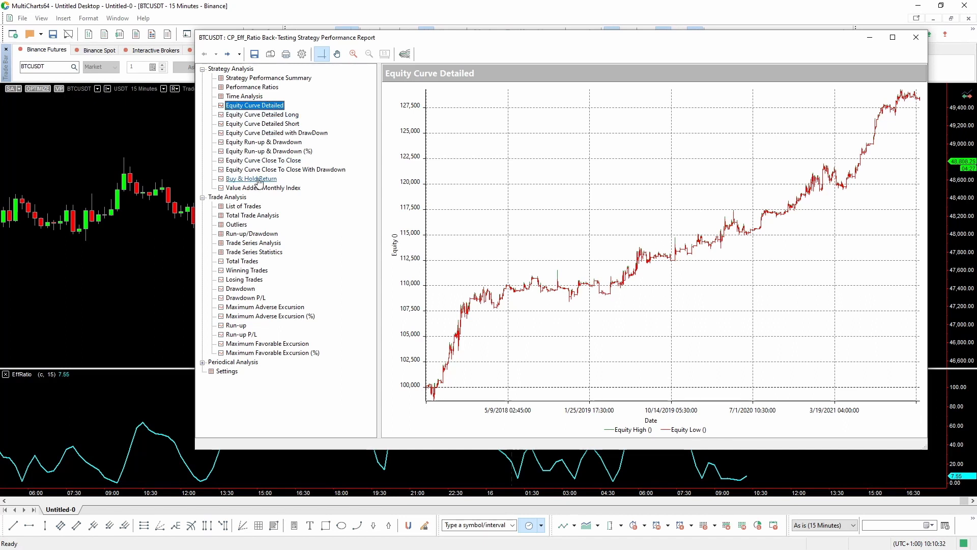
Compare Buy & Hold Return, return to the detailed equity curve, and close the BTCUSDT report.
click(251, 178)
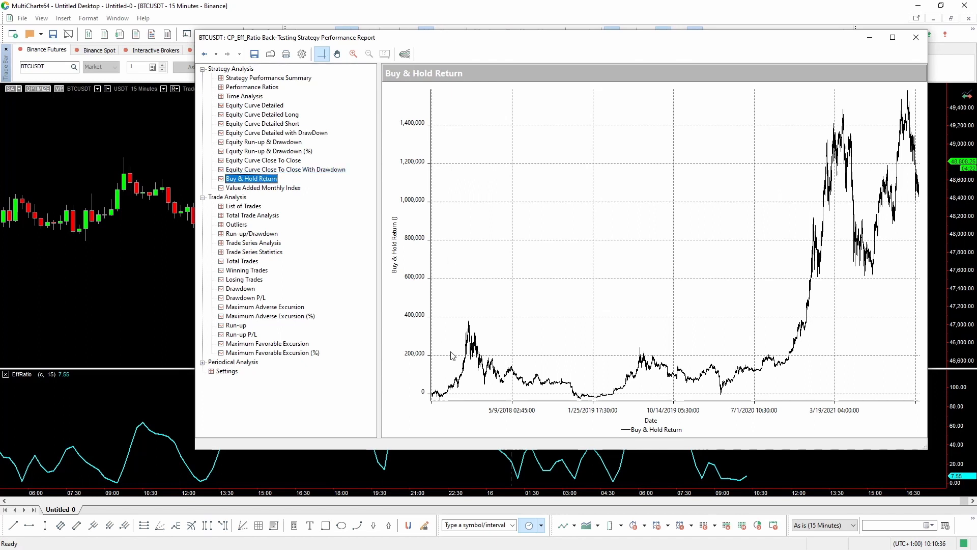
mouse_move(865, 178)
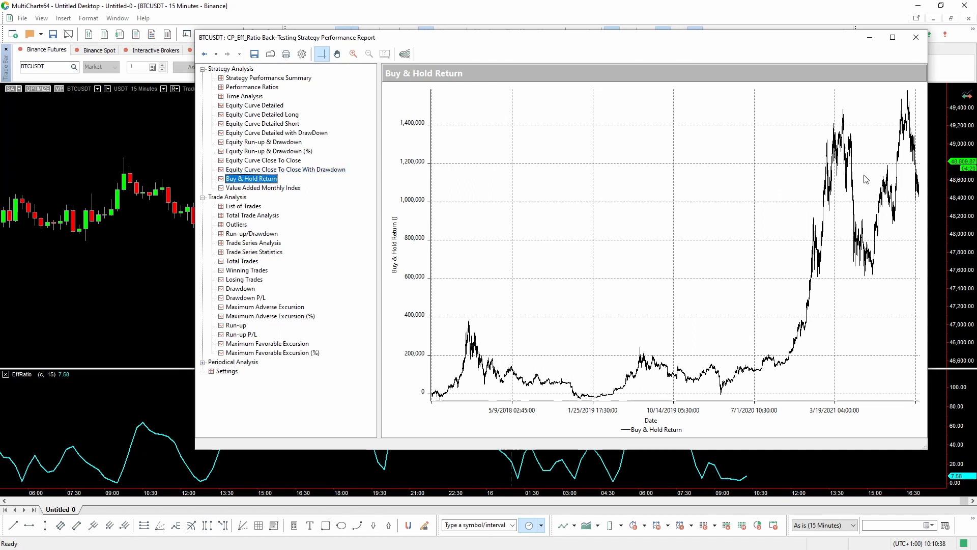
mouse_move(474, 334)
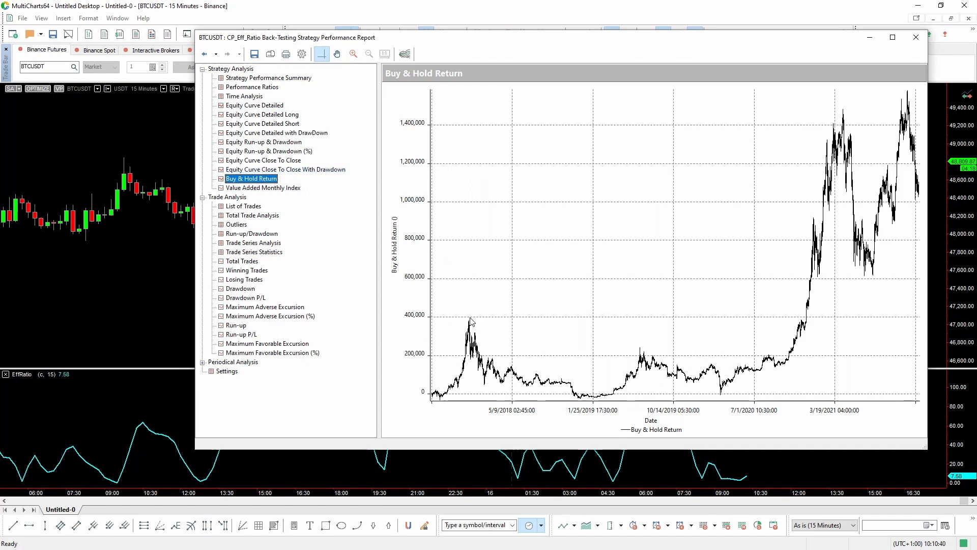
mouse_move(574, 393)
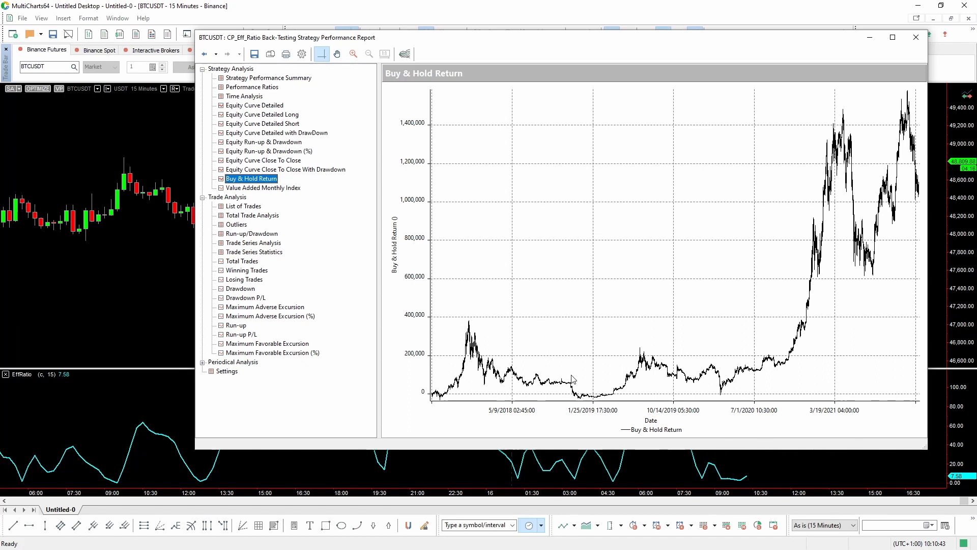
mouse_move(493, 226)
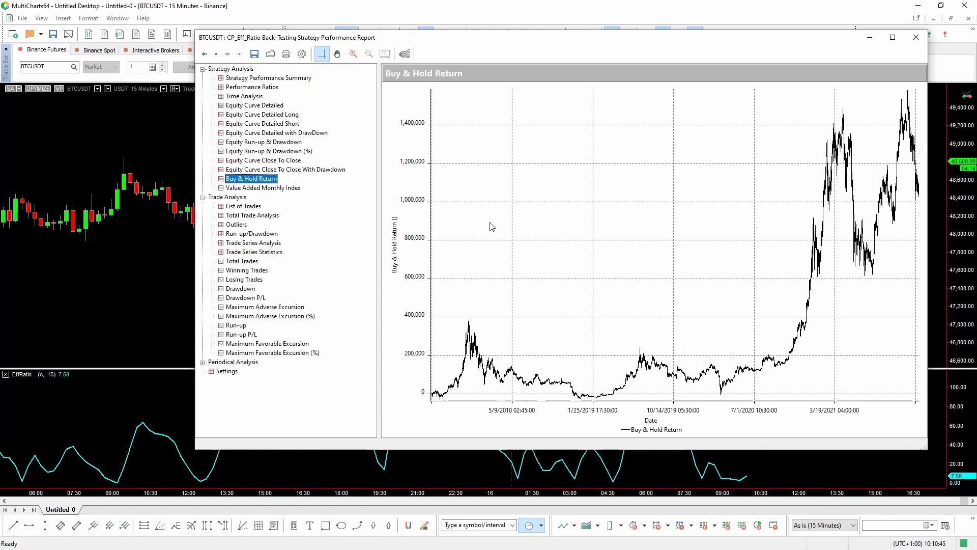
mouse_move(255, 105)
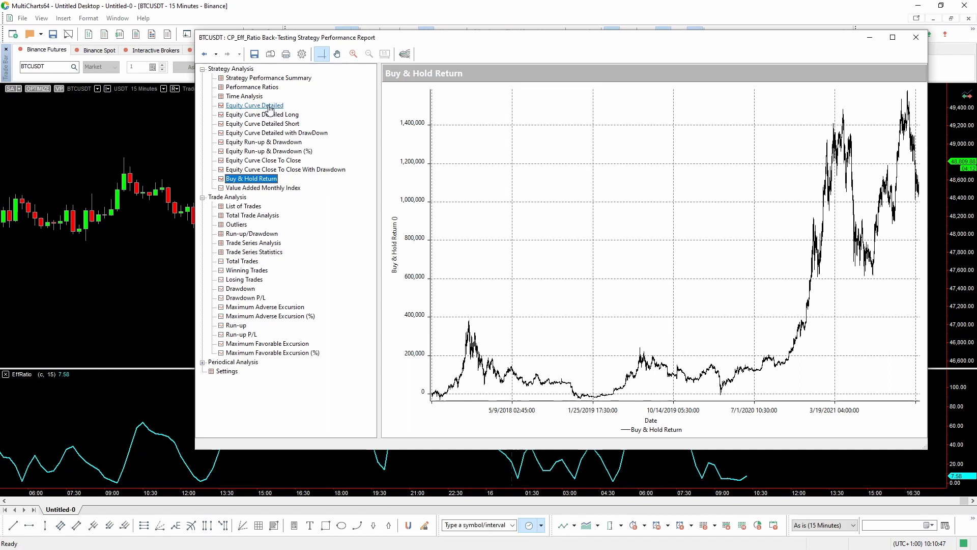
click(255, 105)
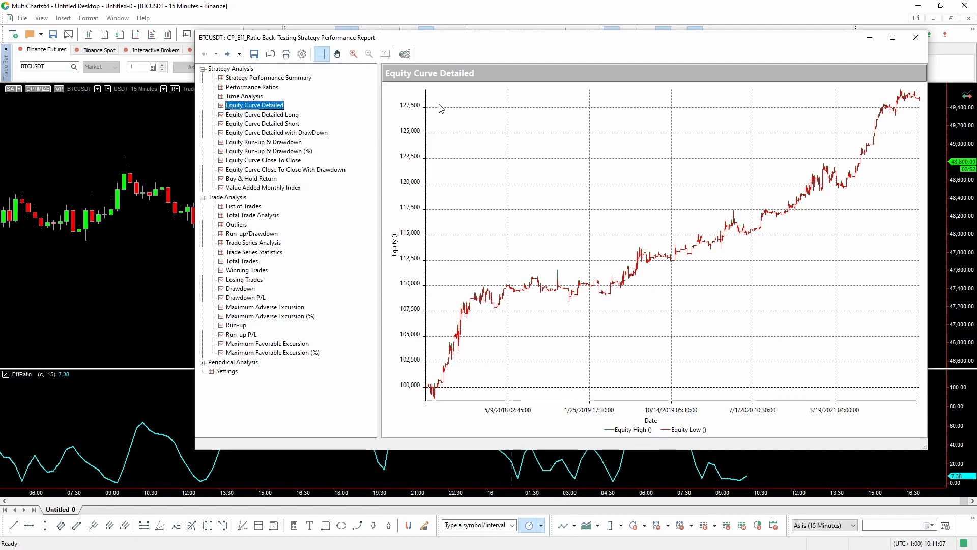
click(917, 38)
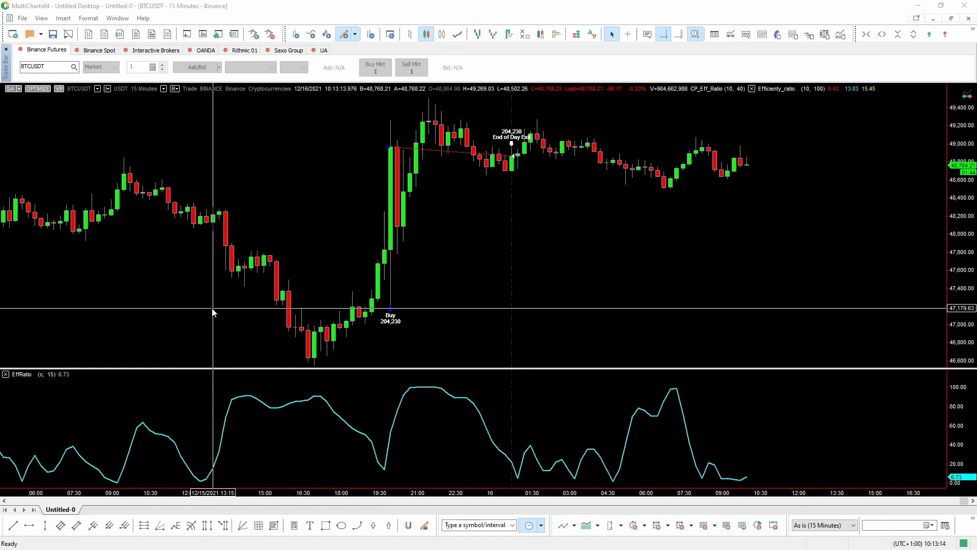
mouse_move(225, 327)
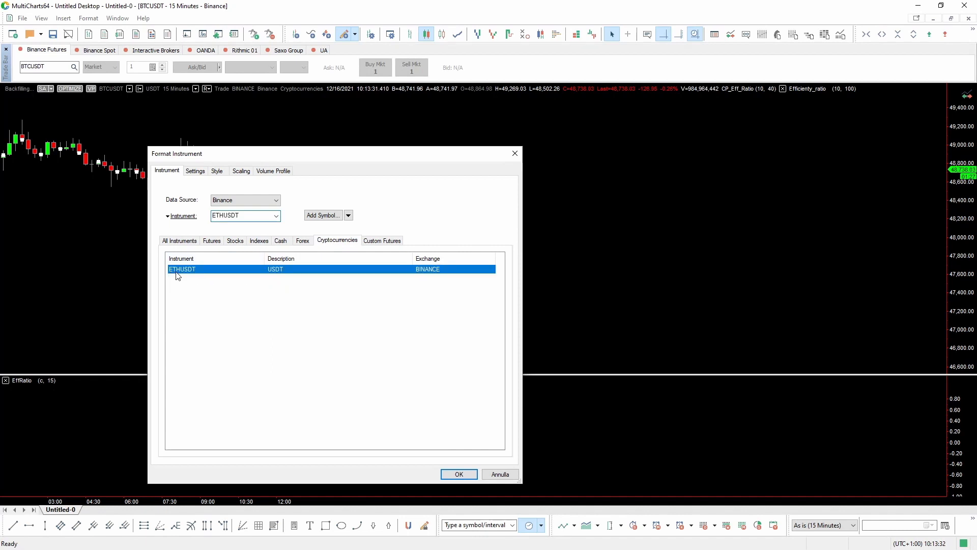
Switch the new chart's instrument to ETHUSDT from the Cryptocurrencies list and confirm.
click(460, 474)
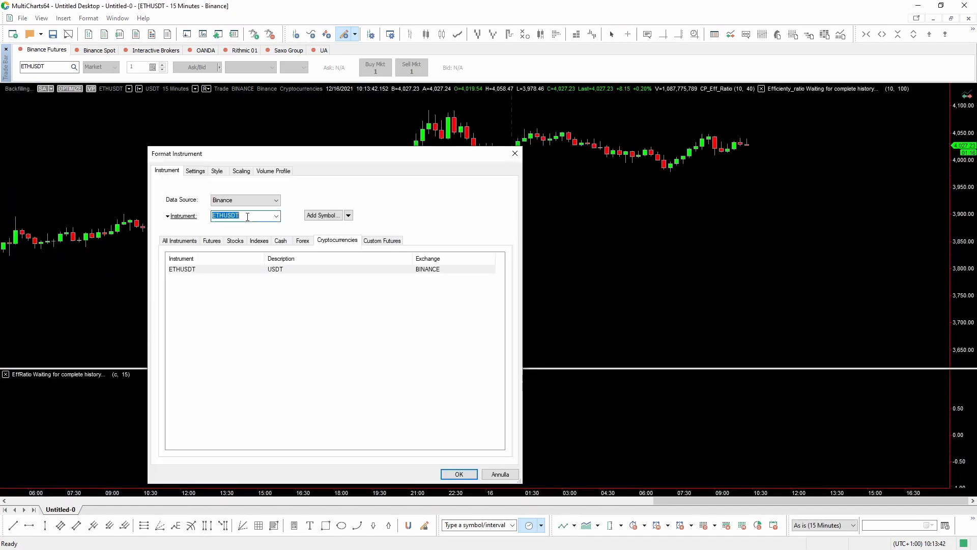
click(458, 473)
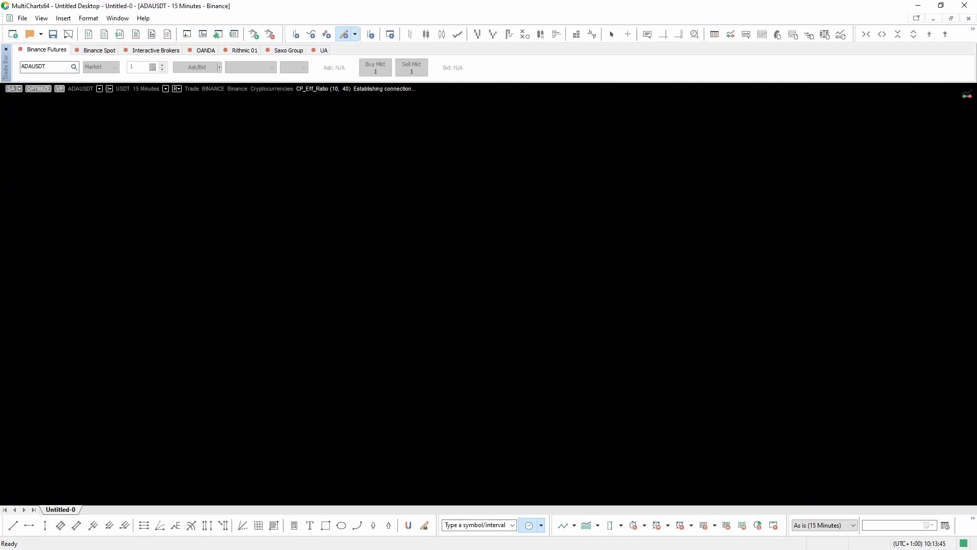
Arrange the BTCUSDT, ETHUSDT and ADAUSDT chart windows vertically side by side.
click(116, 19)
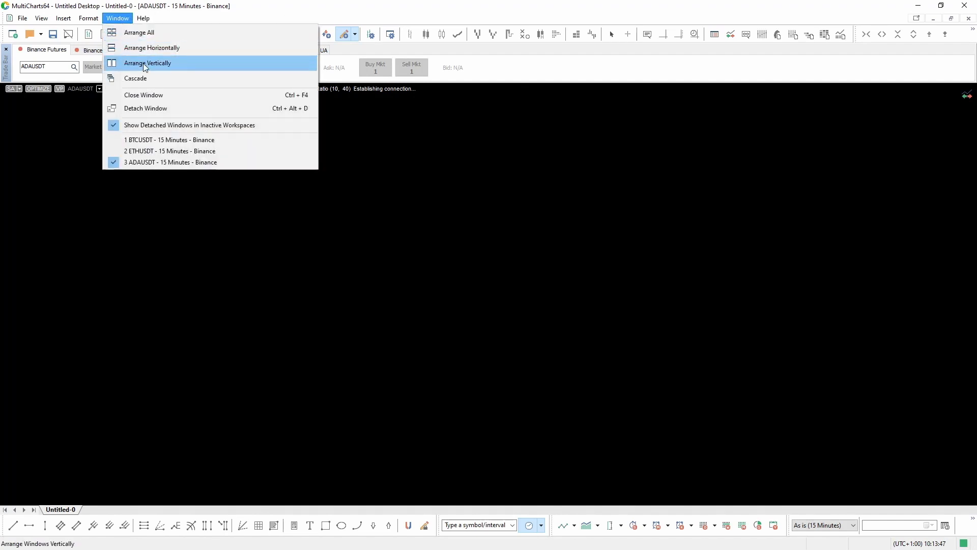
click(146, 64)
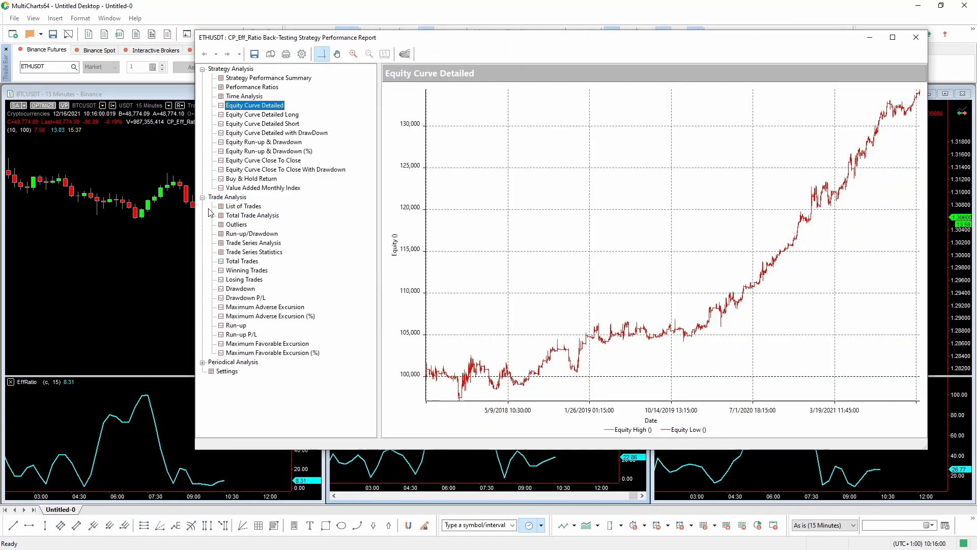
Review ETHUSDT's Total Trade Analysis and detailed equity curve, then close its report.
click(252, 215)
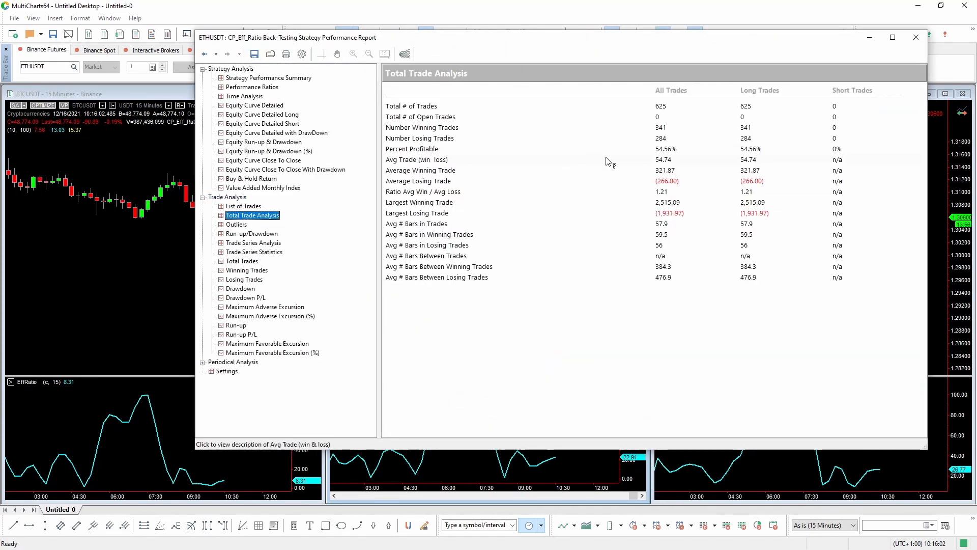
click(254, 104)
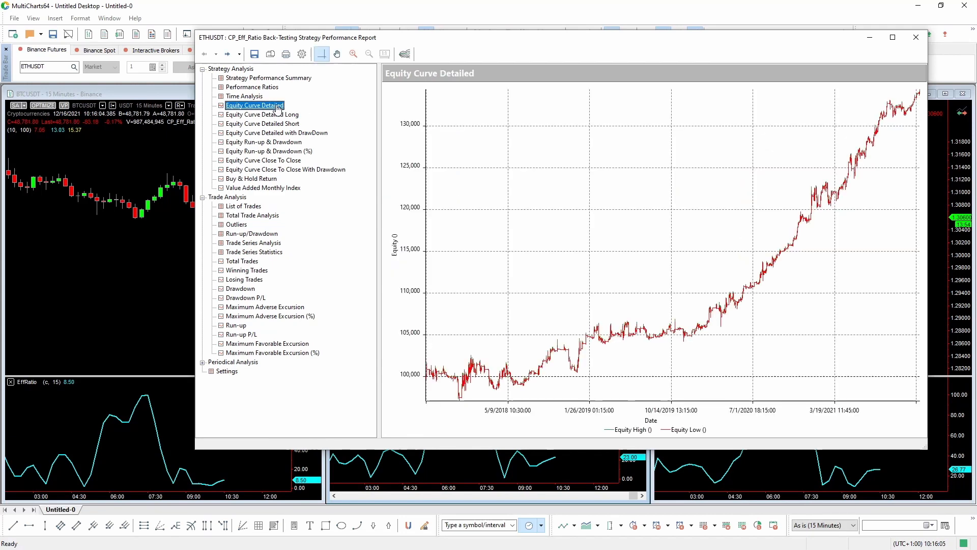
click(916, 37)
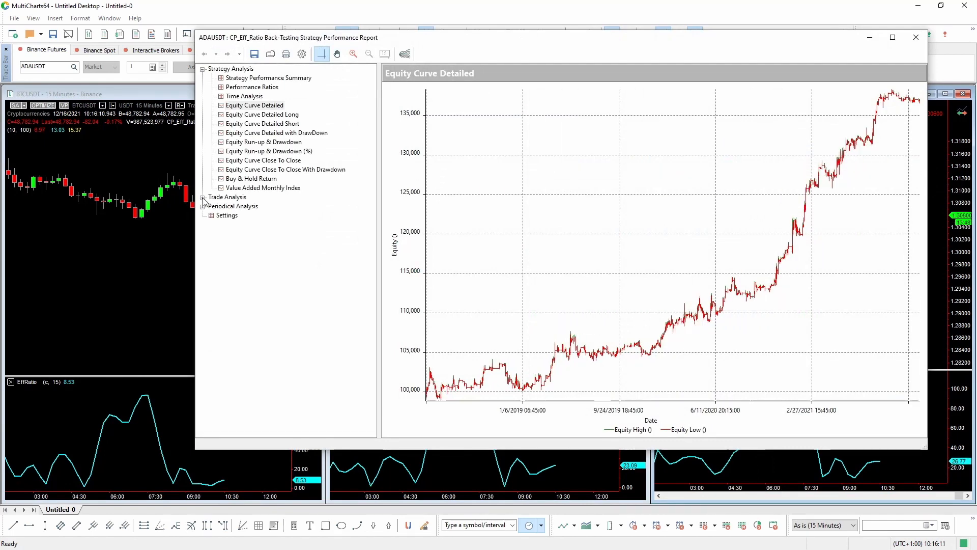
Review ADAUSDT's Total Trade Analysis (559 long trades, 50.63% profitable) and close the report.
click(252, 215)
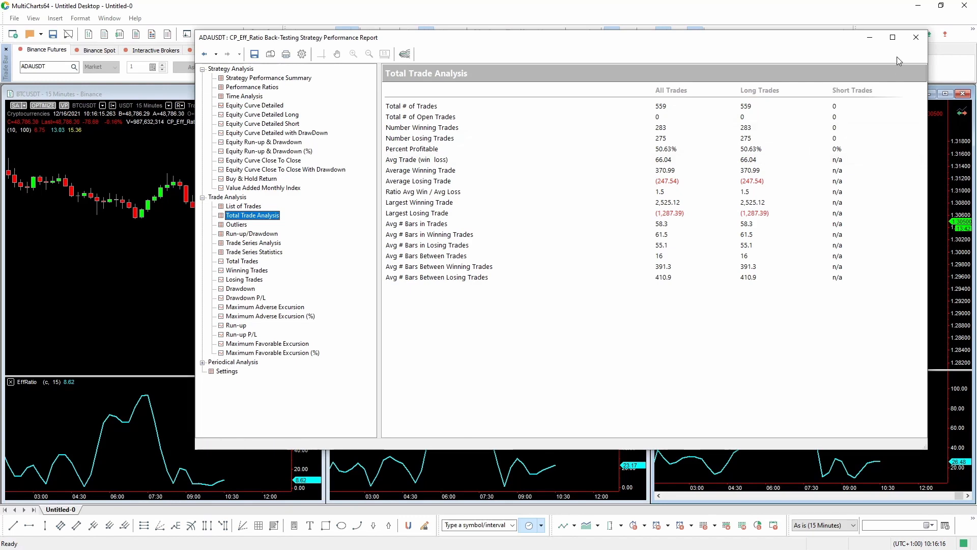
click(916, 37)
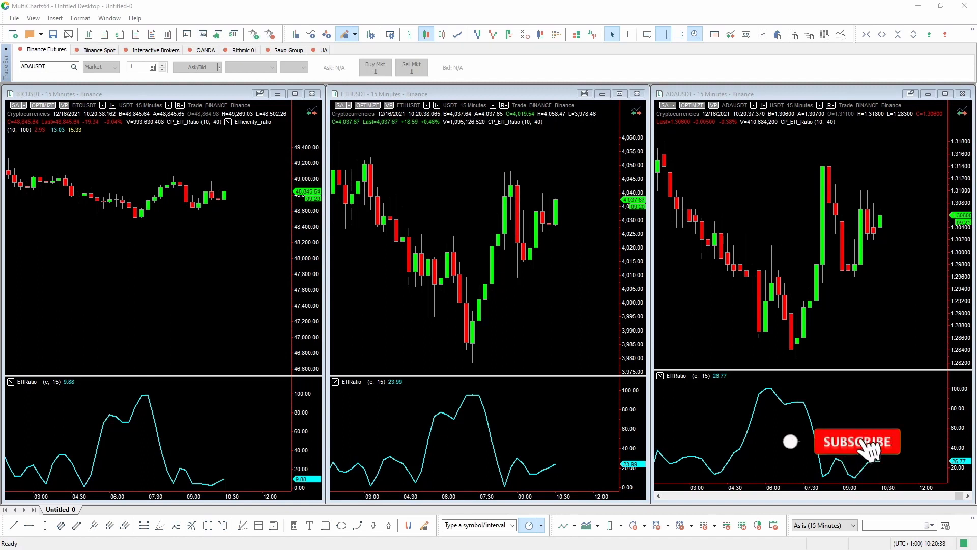
click(858, 442)
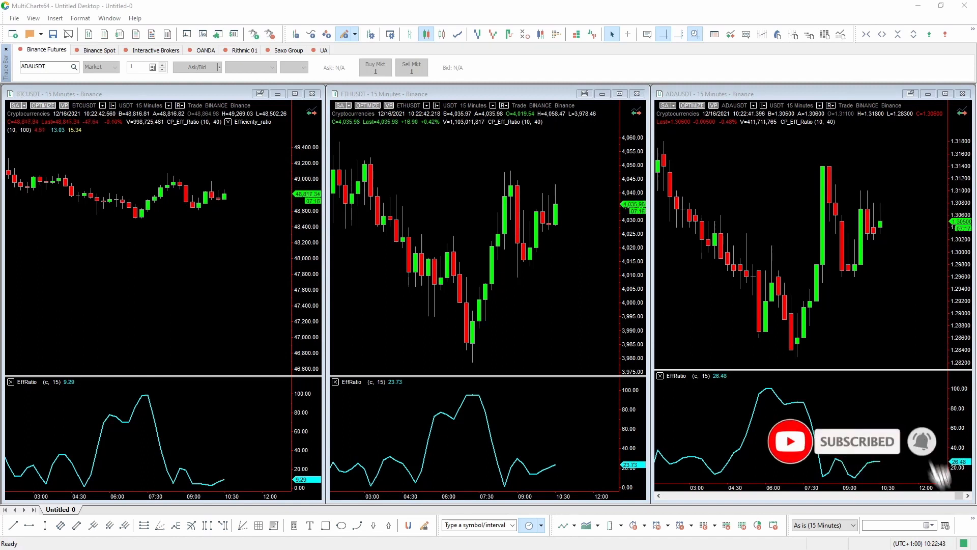